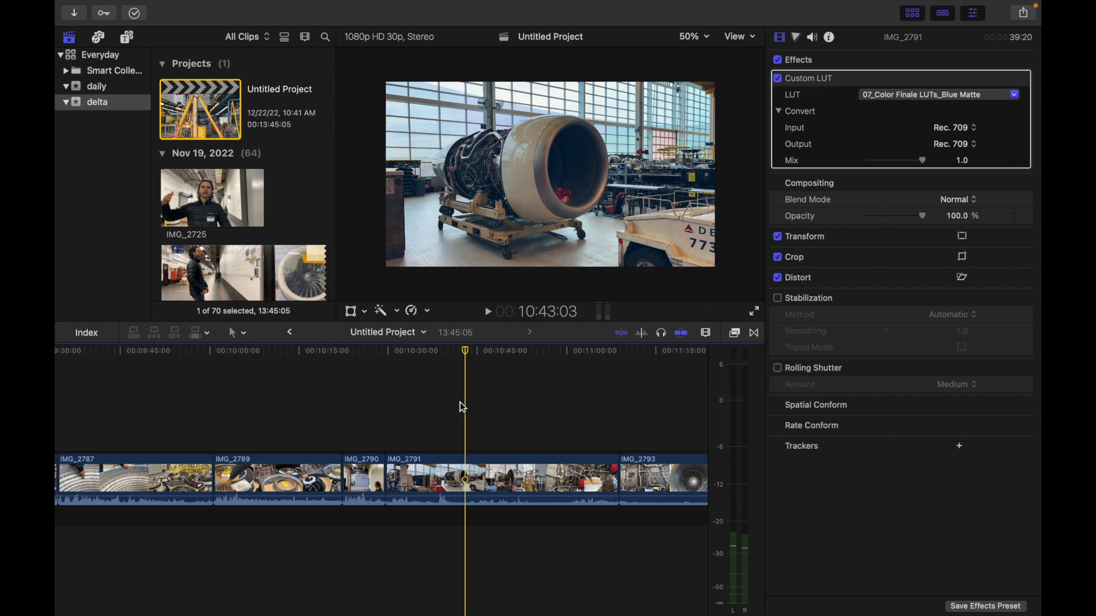
Open the Final Cut Pro application menu to reach Preferences.
click(119, 7)
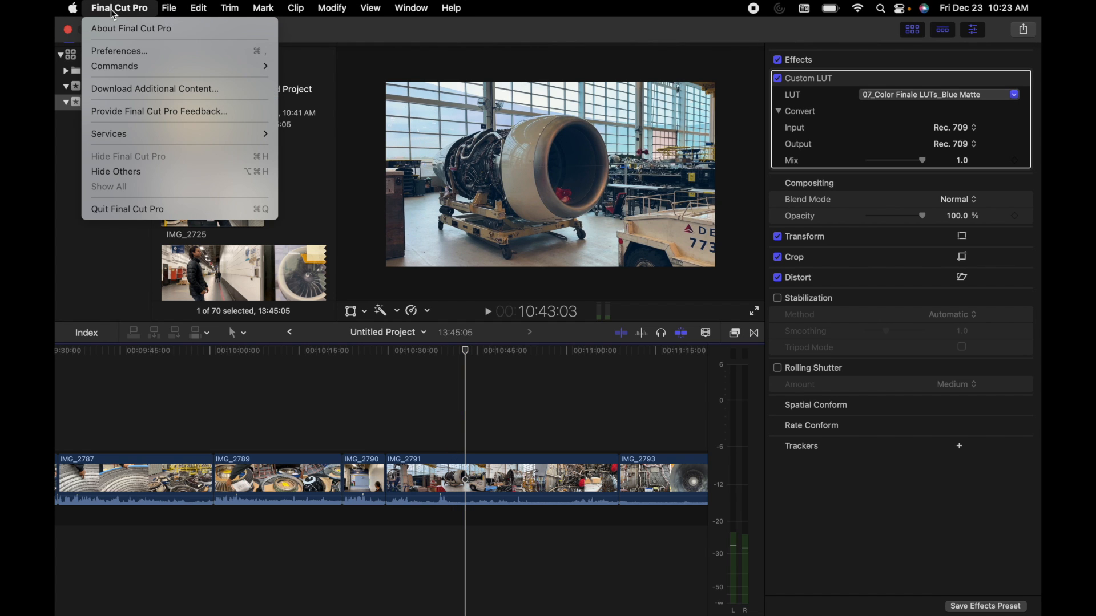
mouse_move(119, 50)
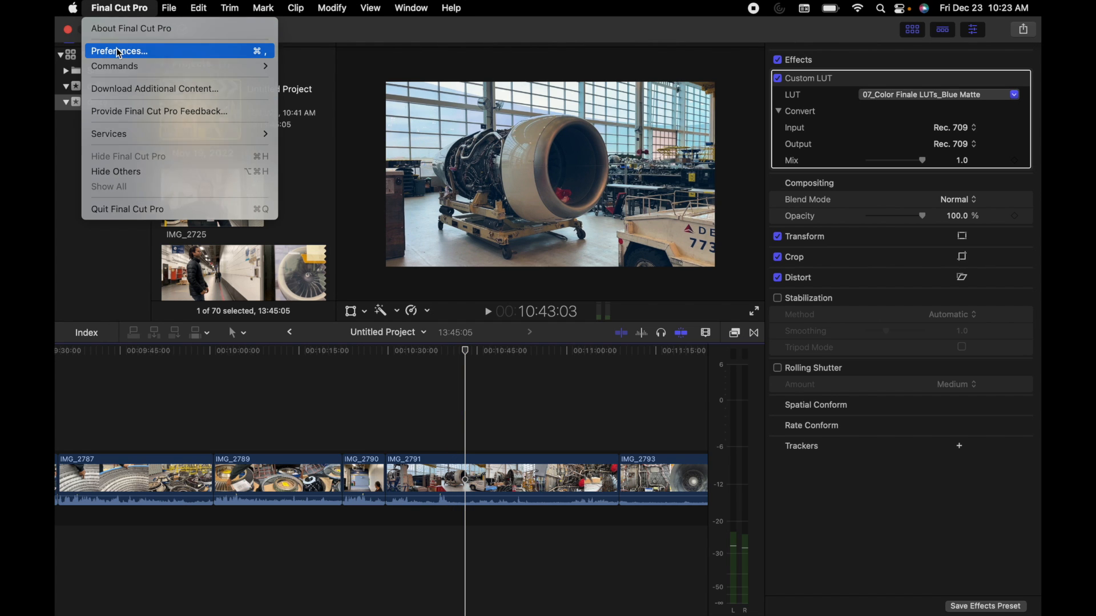
Enable 'Show reference waveforms' in Editing preferences and close the Preferences window.
click(118, 50)
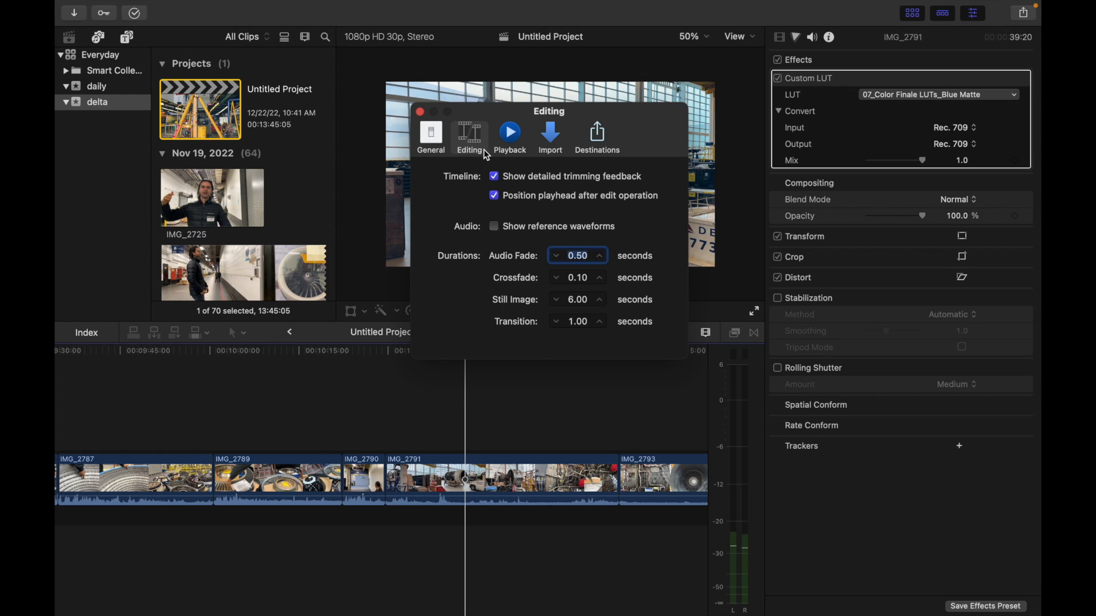
mouse_move(495, 224)
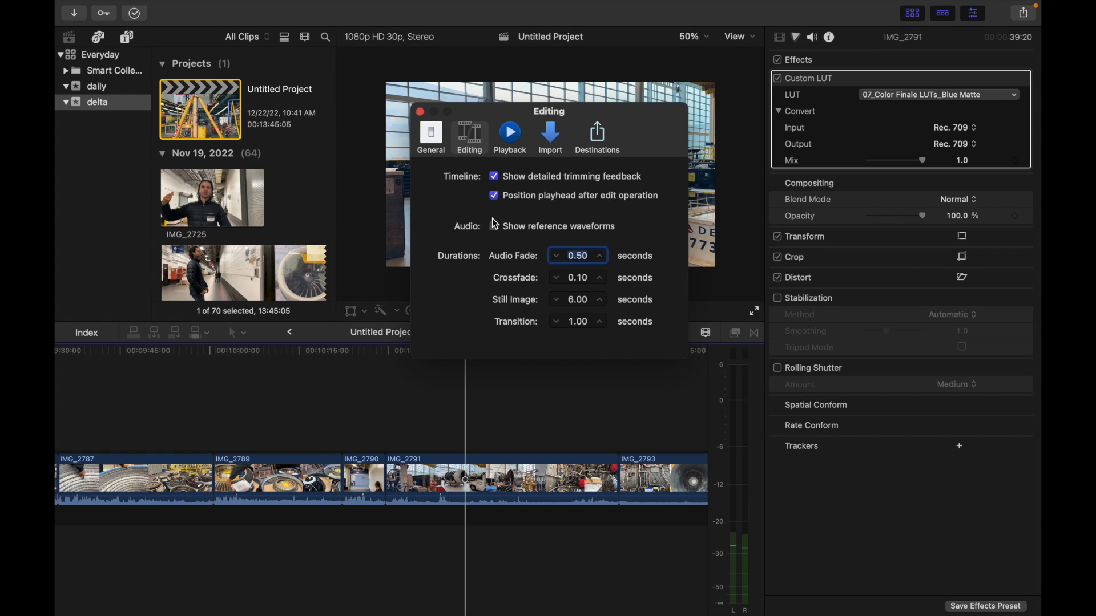
click(495, 226)
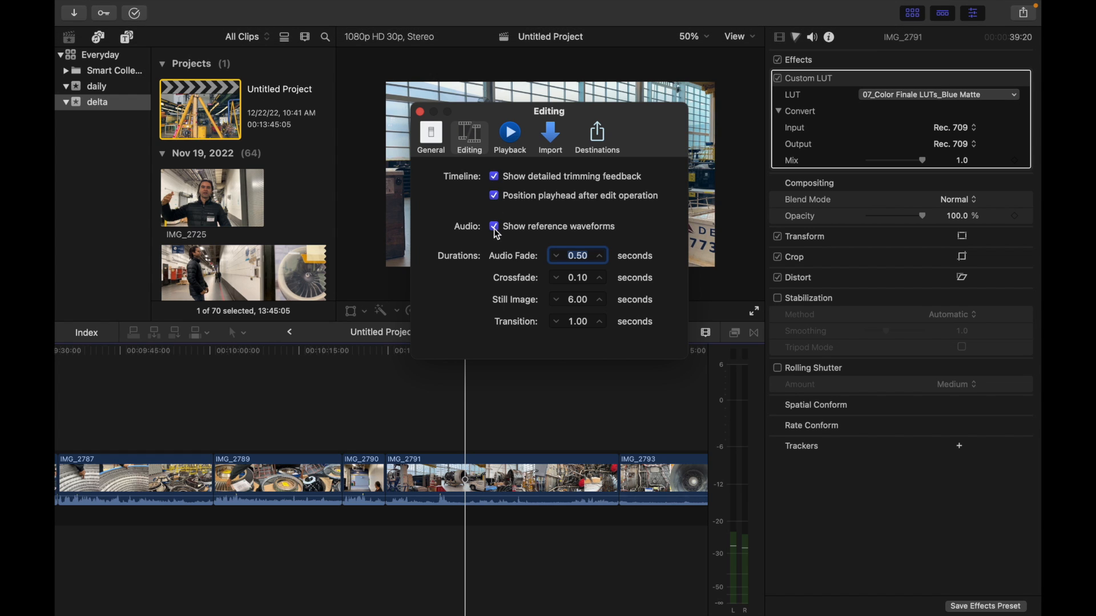
click(420, 112)
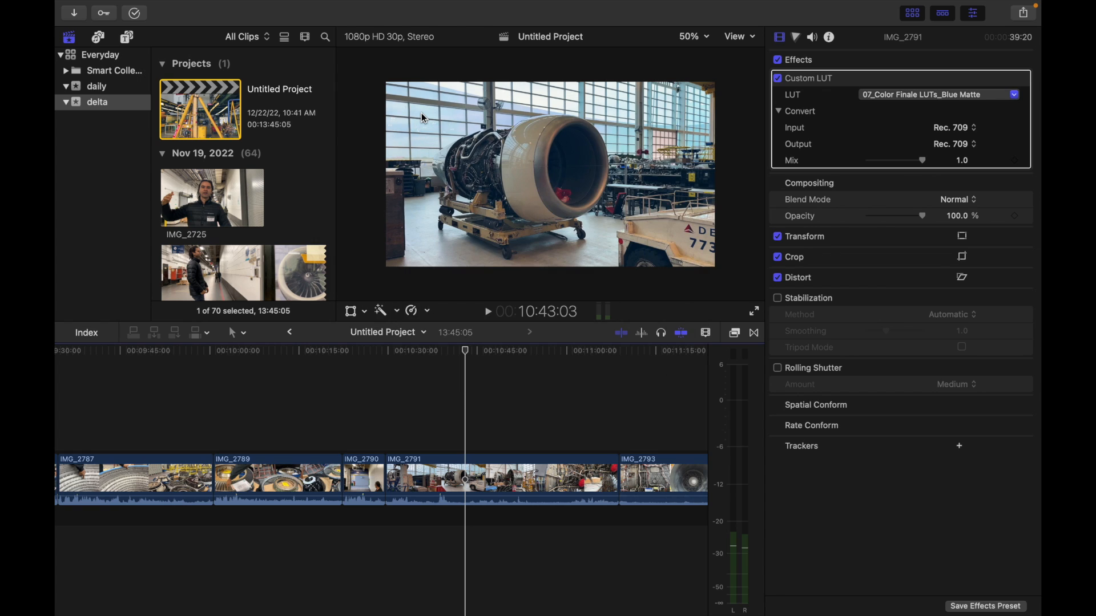